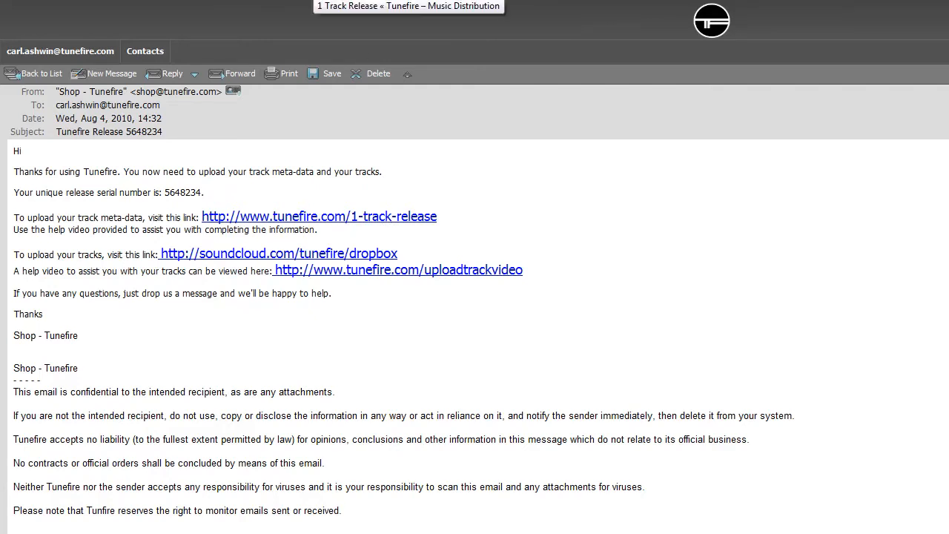
- Open the 1 Track Release form from the email link and focus the Release Serial No field
{"action": "left_click", "coordinate": [320, 216]}
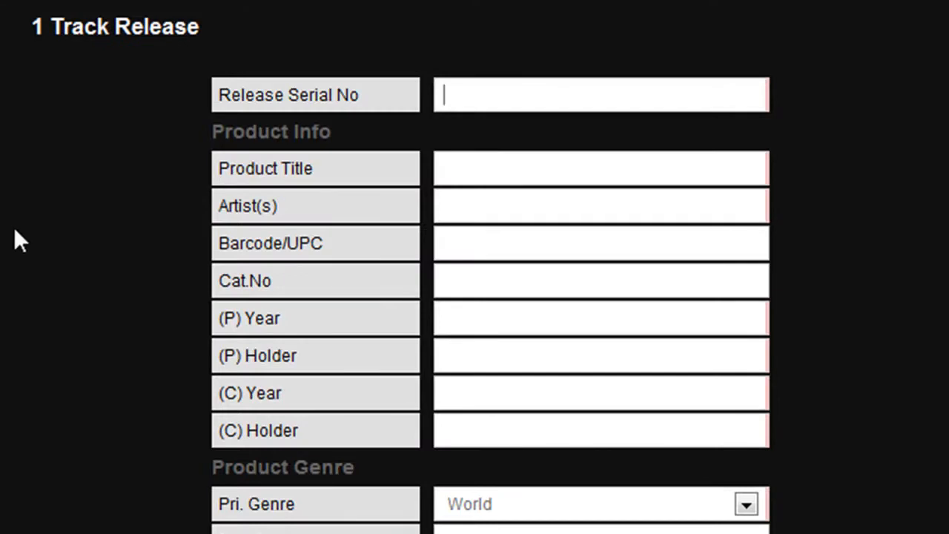
{"action": "mouse_move", "coordinate": [453, 183]}
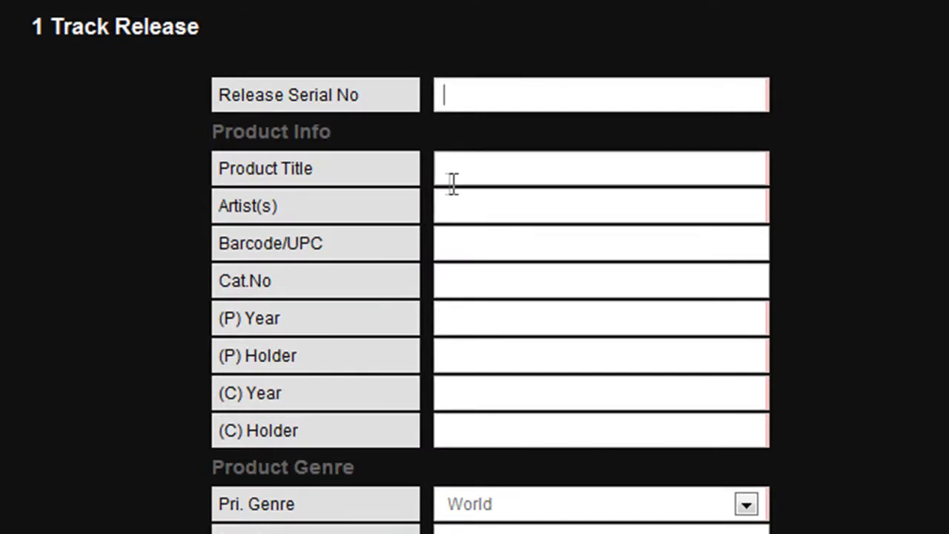
{"action": "mouse_move", "coordinate": [489, 132]}
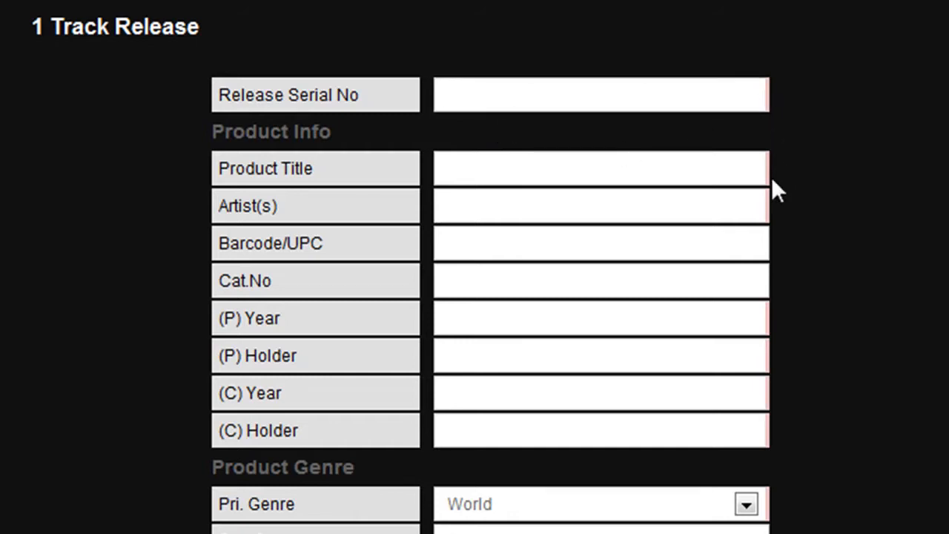
{"action": "mouse_move", "coordinate": [790, 511]}
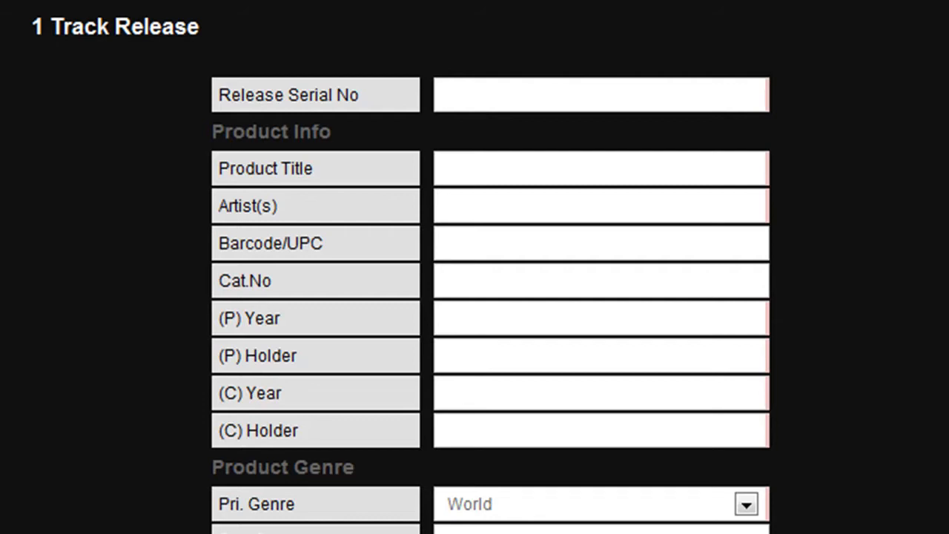
{"action": "mouse_move", "coordinate": [801, 100]}
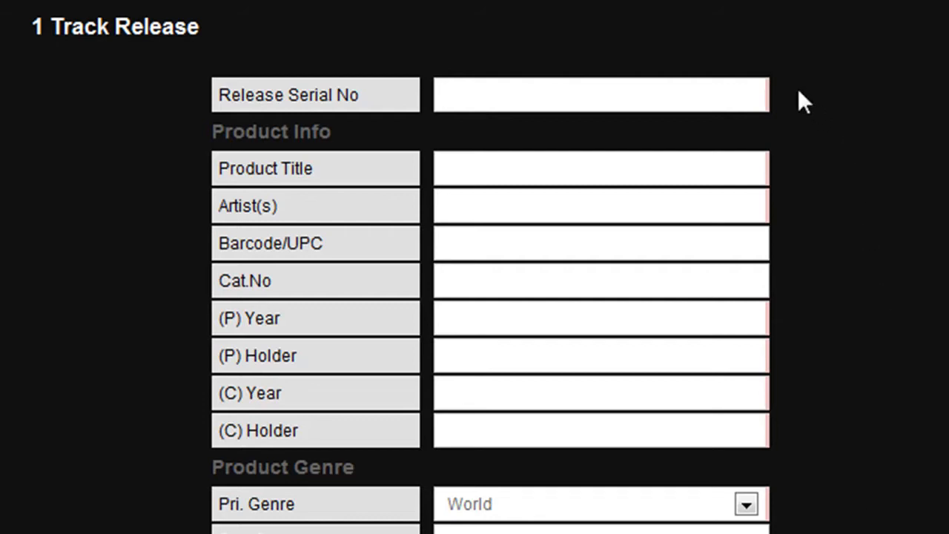
{"action": "left_click", "coordinate": [594, 95]}
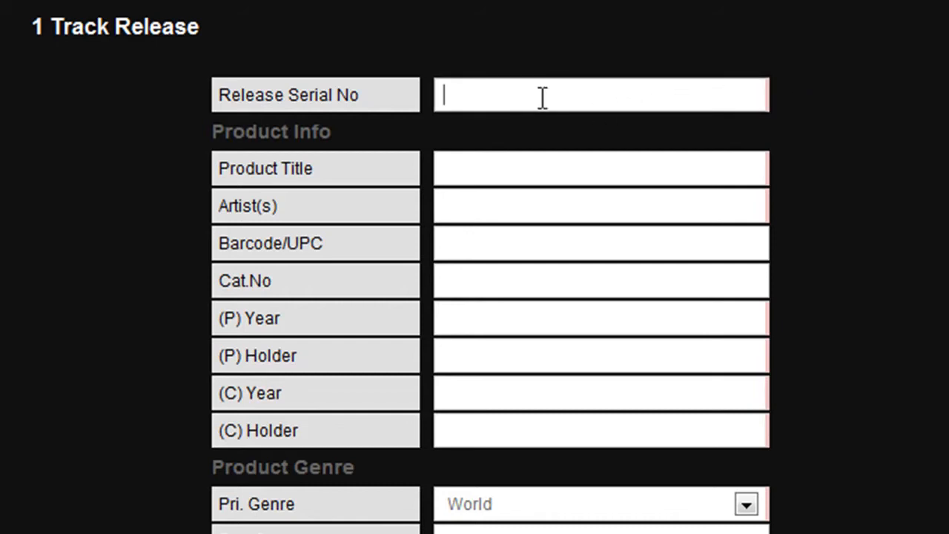
- Enter serial number 5648234, product title 'My Product' and artist 'MY Band'
{"action": "type", "text": "5648234"}
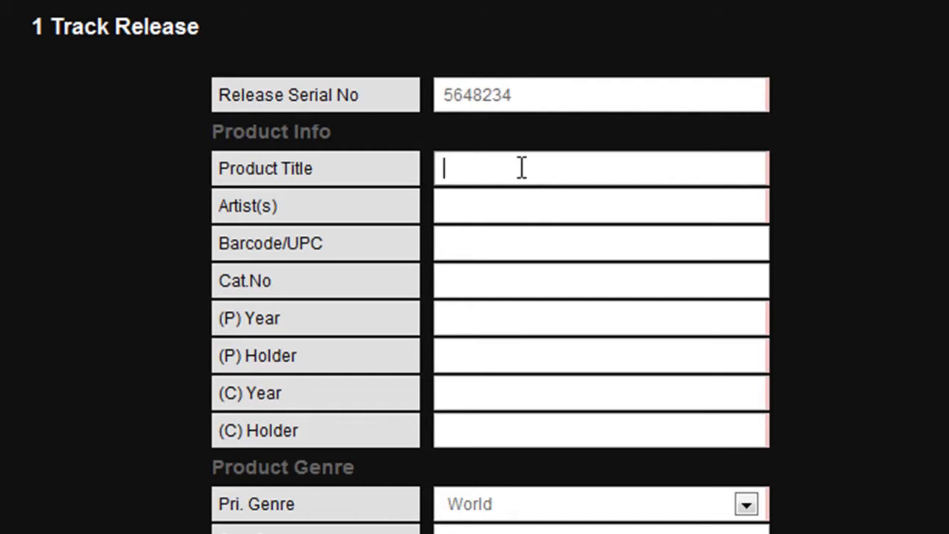
{"action": "type", "text": "My"}
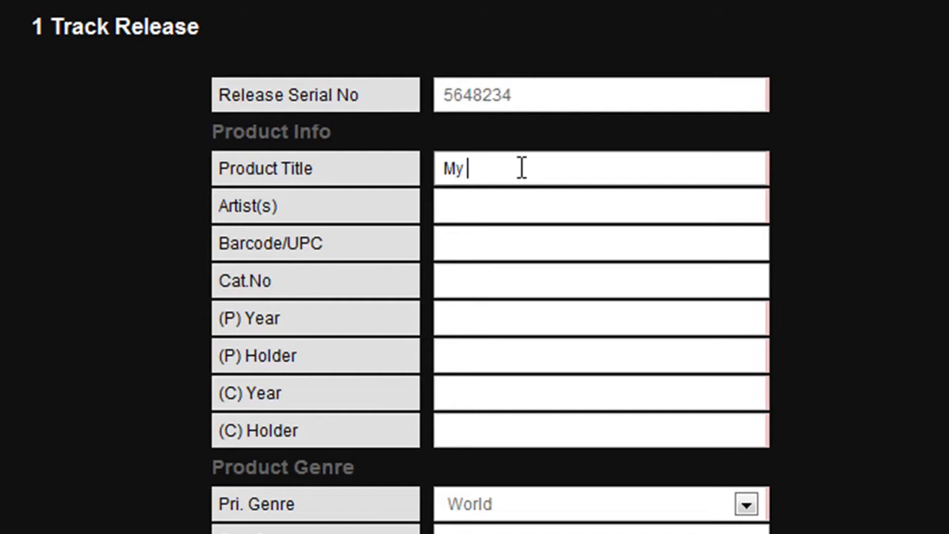
{"action": "type", "text": "Product"}
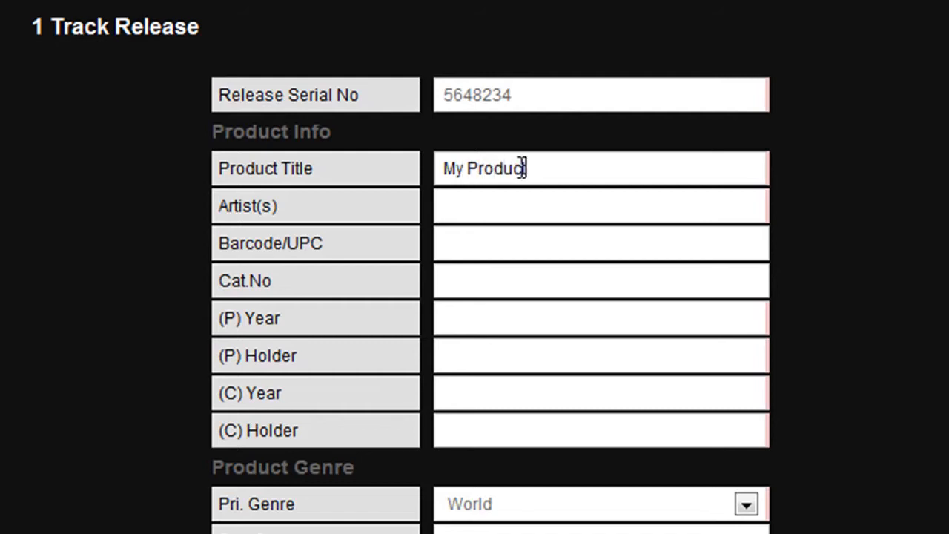
{"action": "left_click", "coordinate": [530, 210]}
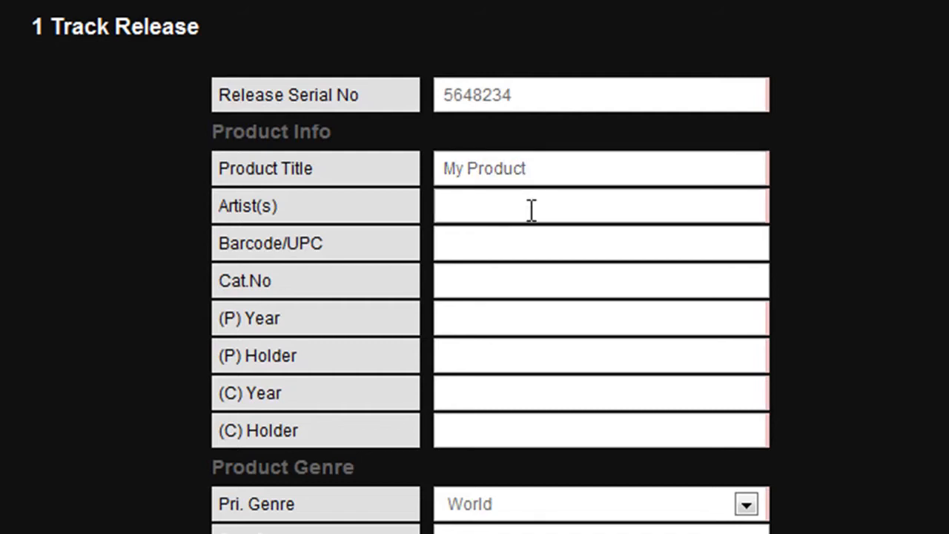
{"action": "left_click", "coordinate": [534, 210]}
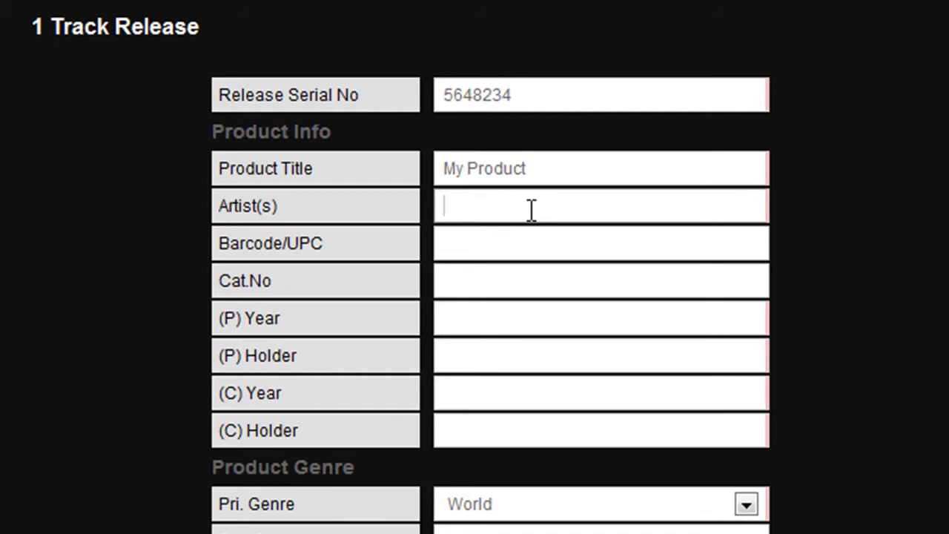
{"action": "type", "text": "MY B"}
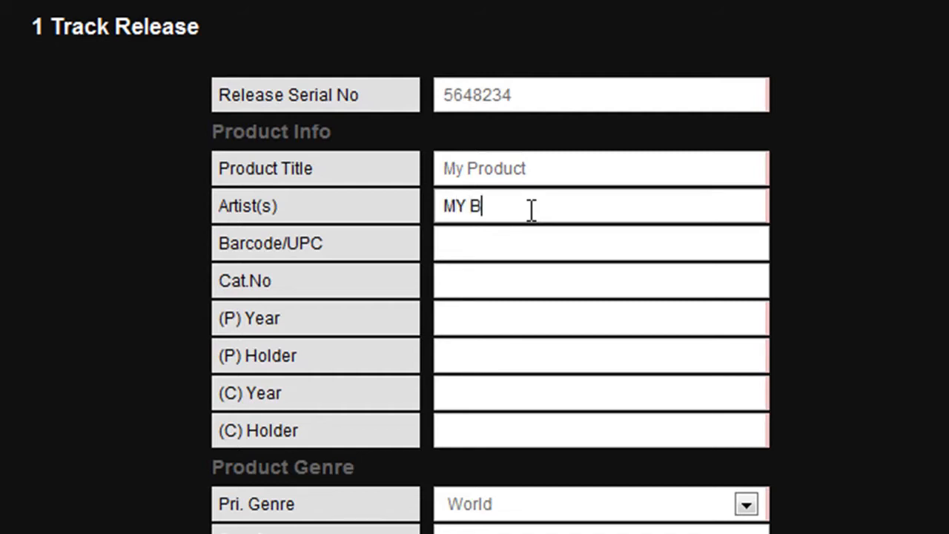
{"action": "type", "text": "and"}
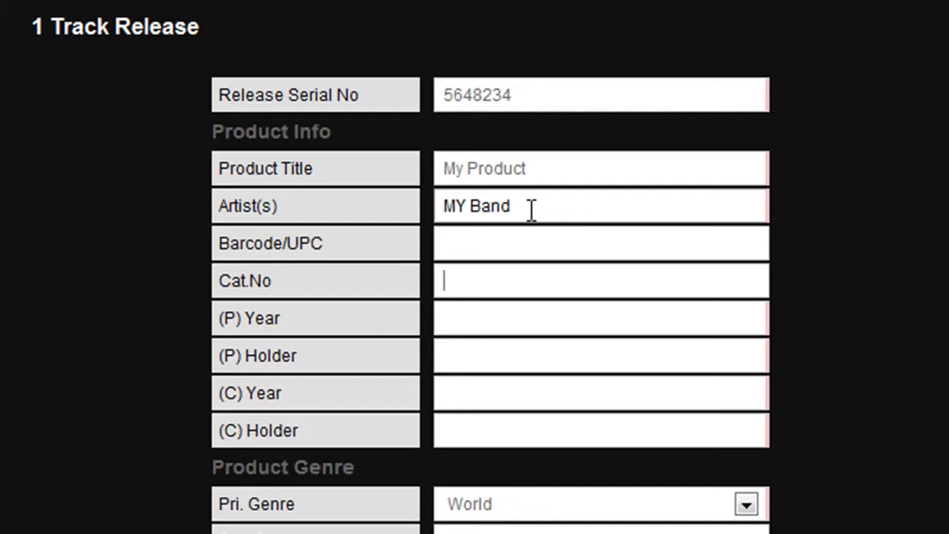
- Enter catalogue number 'release 01', (P) year 2009 and (P) holder 'self publishing'
{"action": "type", "text": "release 01"}
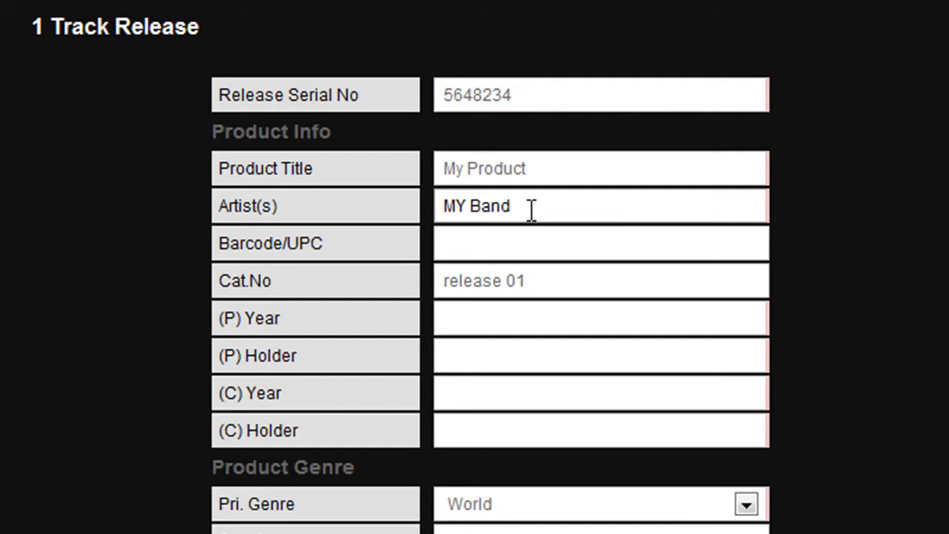
{"action": "type", "text": "2009"}
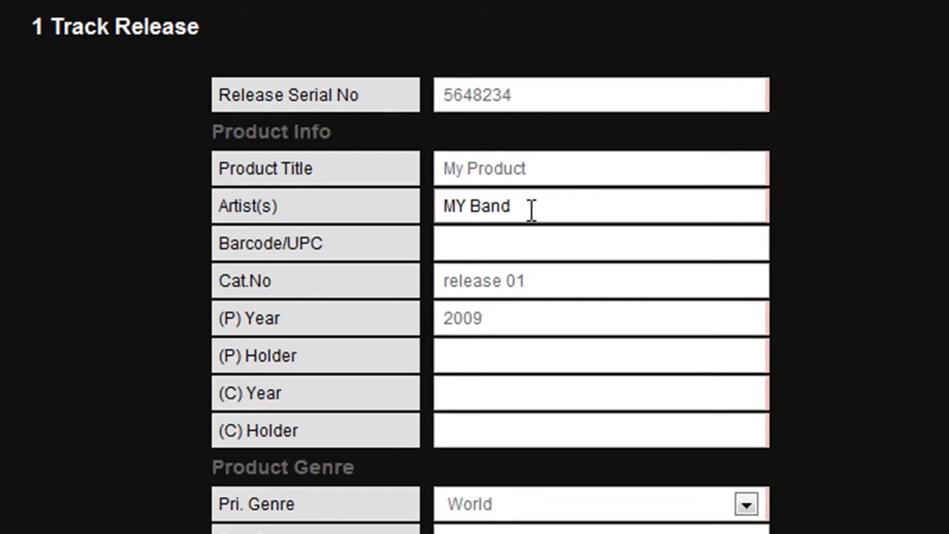
{"action": "left_click", "coordinate": [601, 356]}
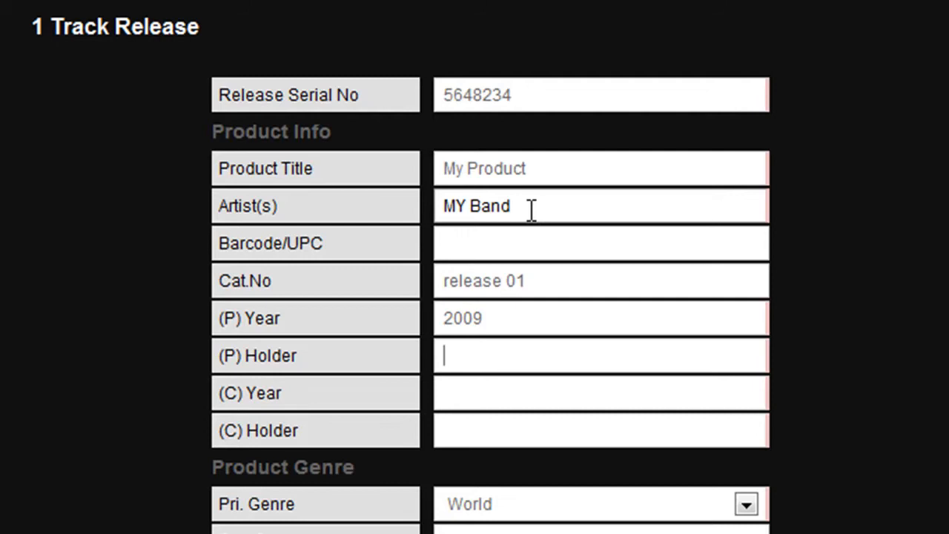
{"action": "type", "text": "self pu"}
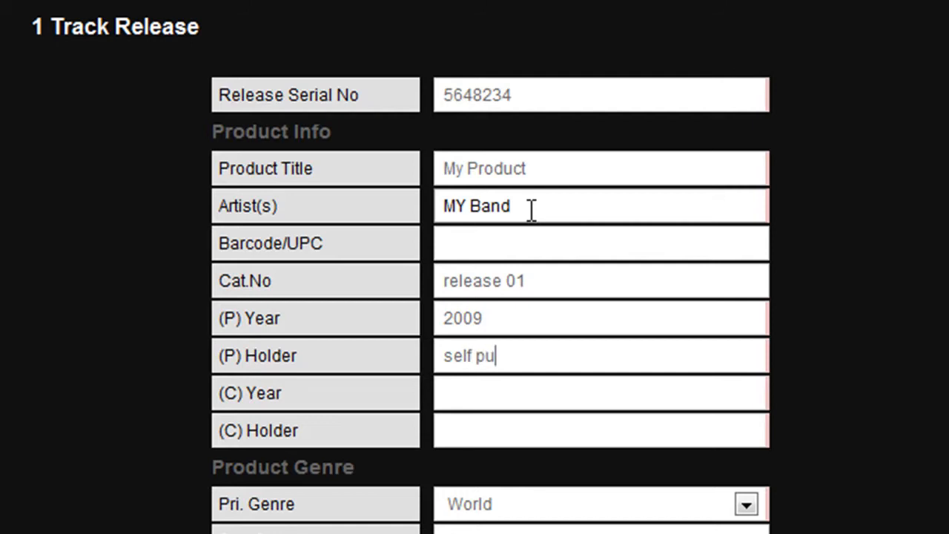
{"action": "type", "text": "blishing"}
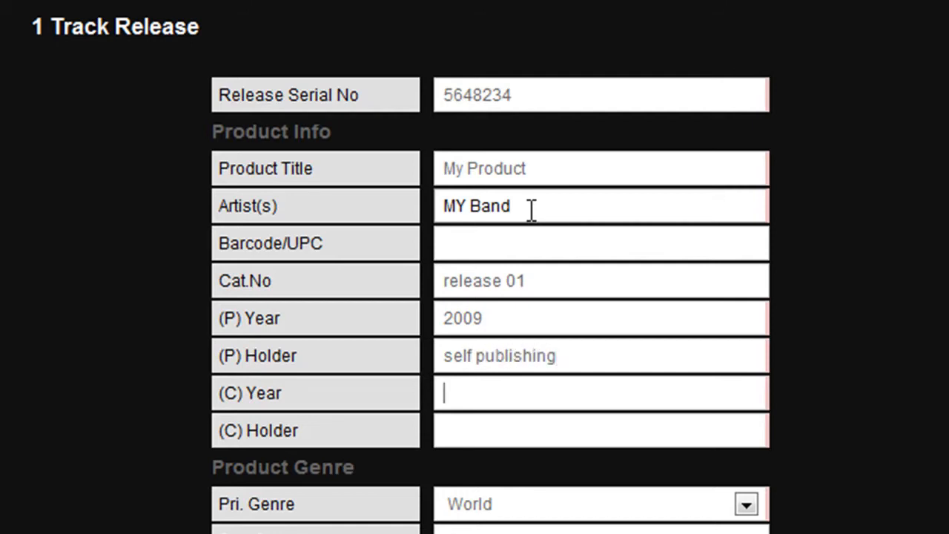
- Enter (C) year 2009 and (C) holder 'Me'
{"action": "type", "text": "2"}
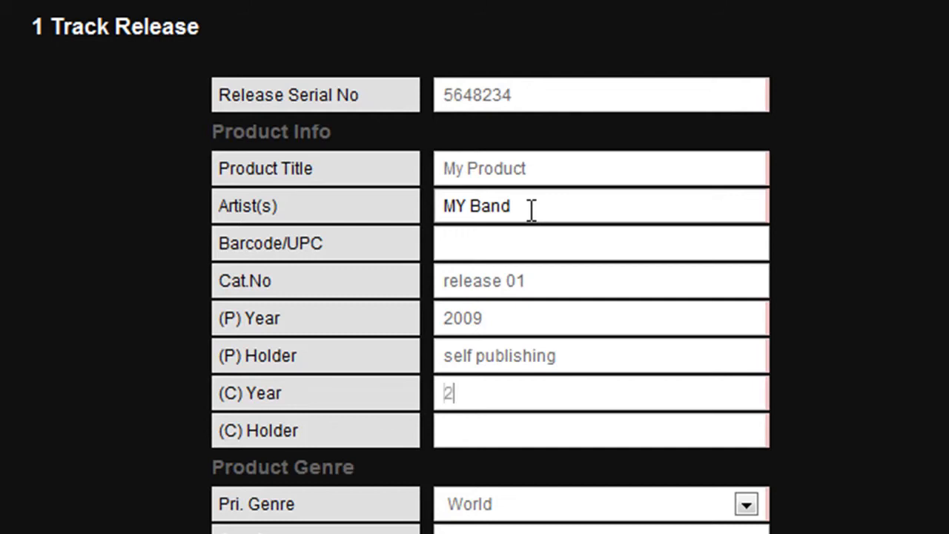
{"action": "type", "text": "009"}
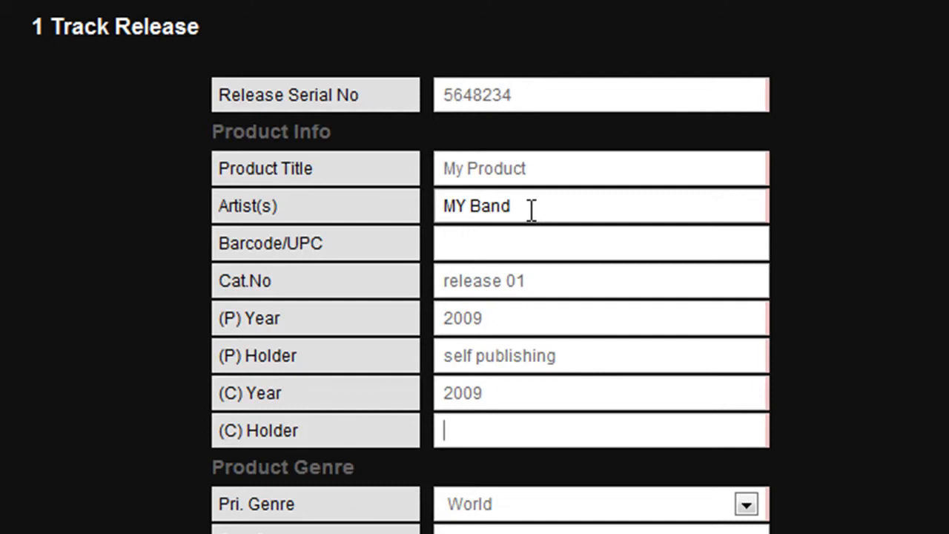
{"action": "type", "text": "Me"}
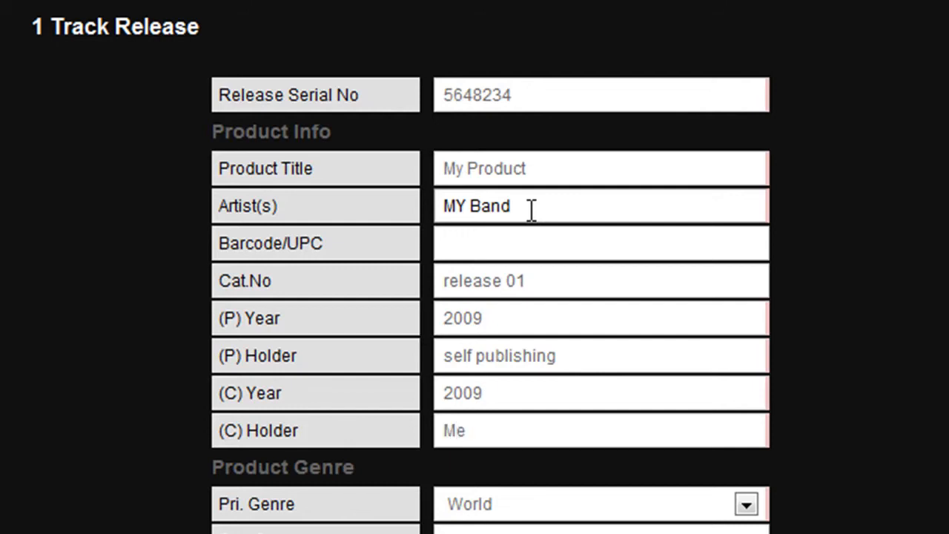
- Choose Dance for the product's Pri. Genre and Sec. Genre dropdowns
{"action": "scroll", "scroll_direction": "down", "scroll_amount": 3}
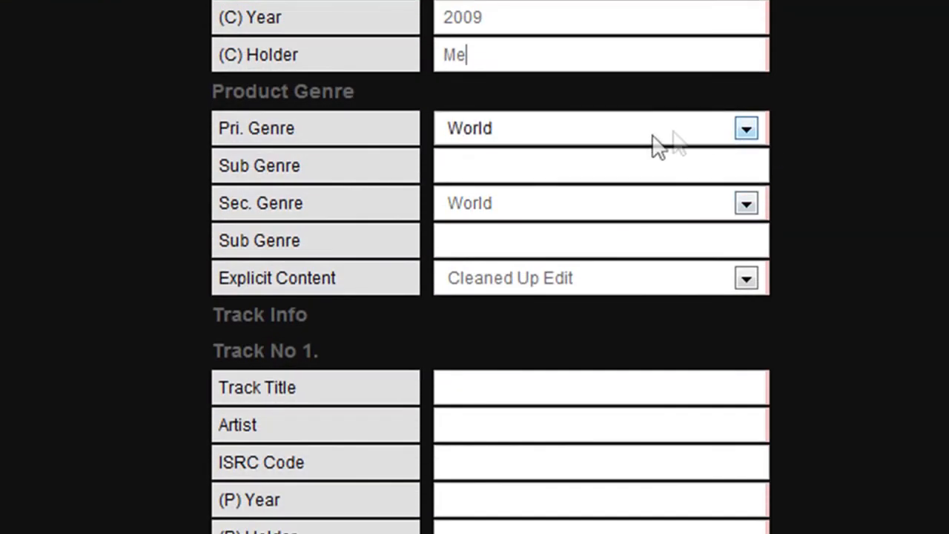
{"action": "mouse_move", "coordinate": [745, 138]}
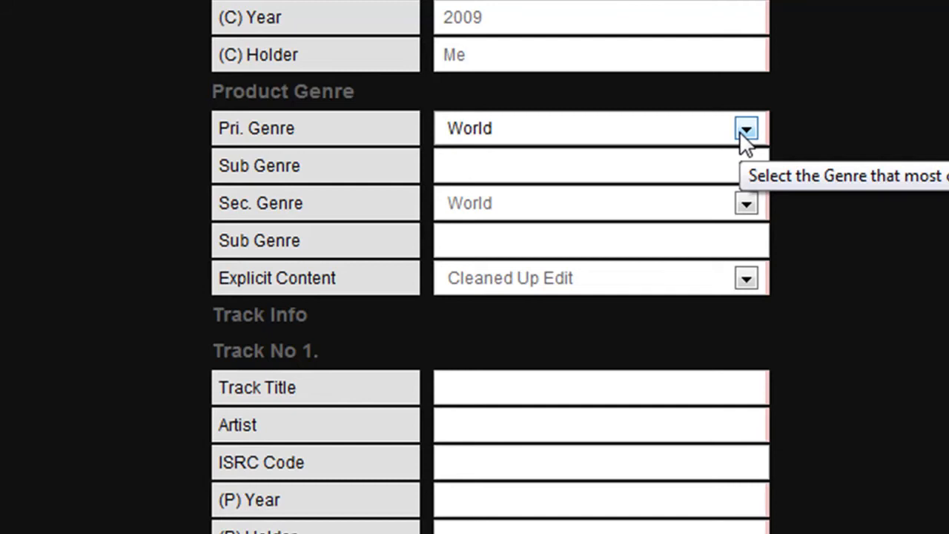
{"action": "left_click", "coordinate": [746, 128]}
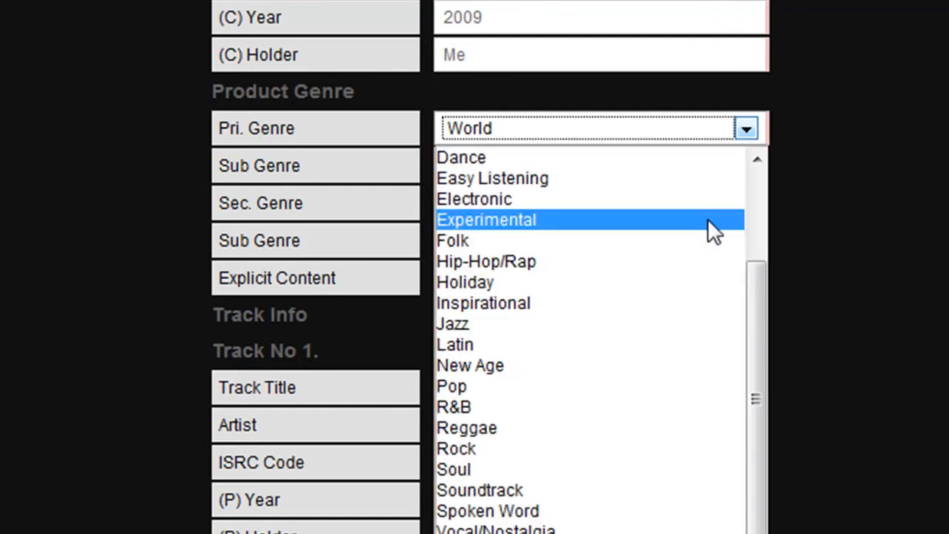
{"action": "mouse_move", "coordinate": [687, 349]}
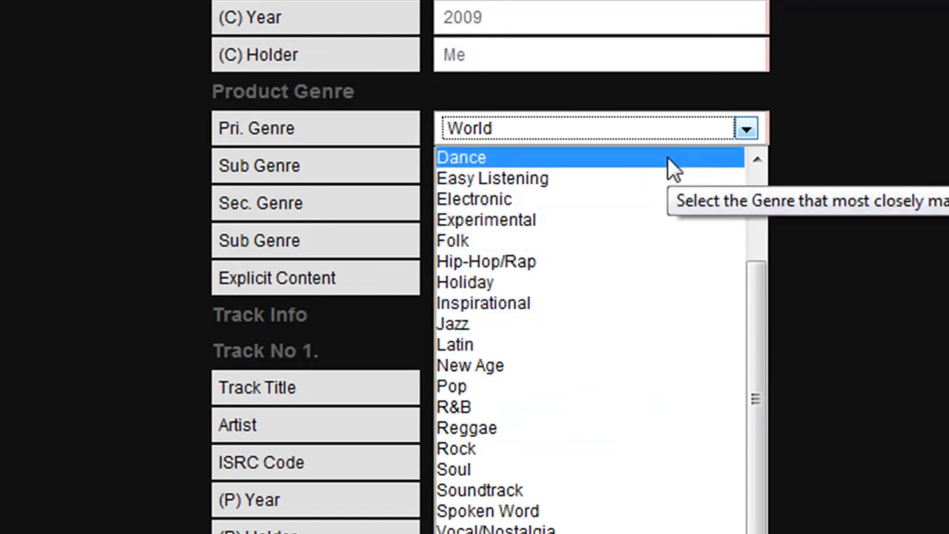
{"action": "left_click", "coordinate": [460, 158]}
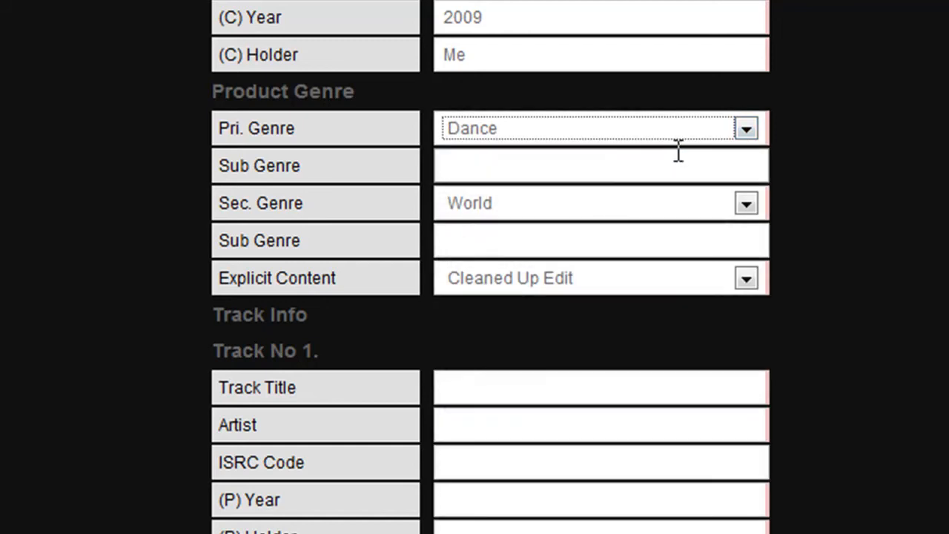
{"action": "mouse_move", "coordinate": [698, 170]}
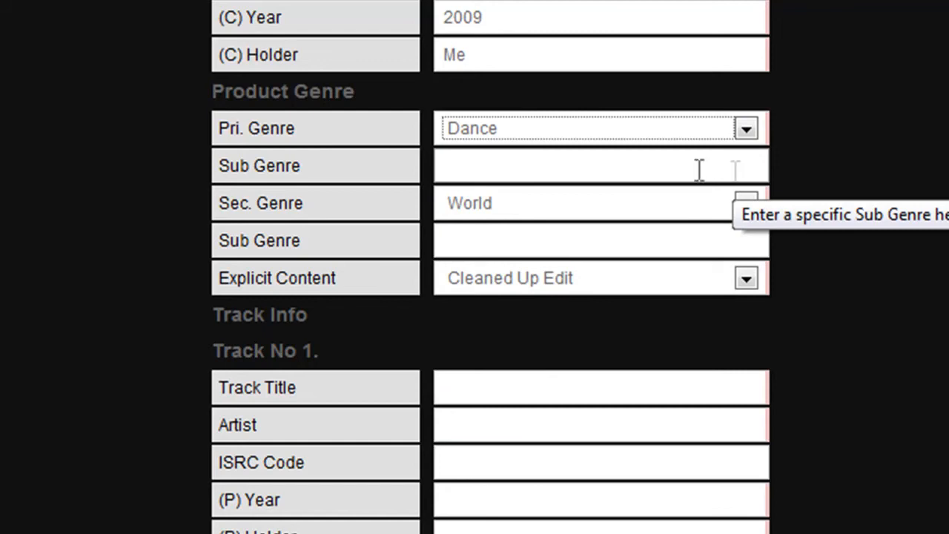
{"action": "mouse_move", "coordinate": [468, 165]}
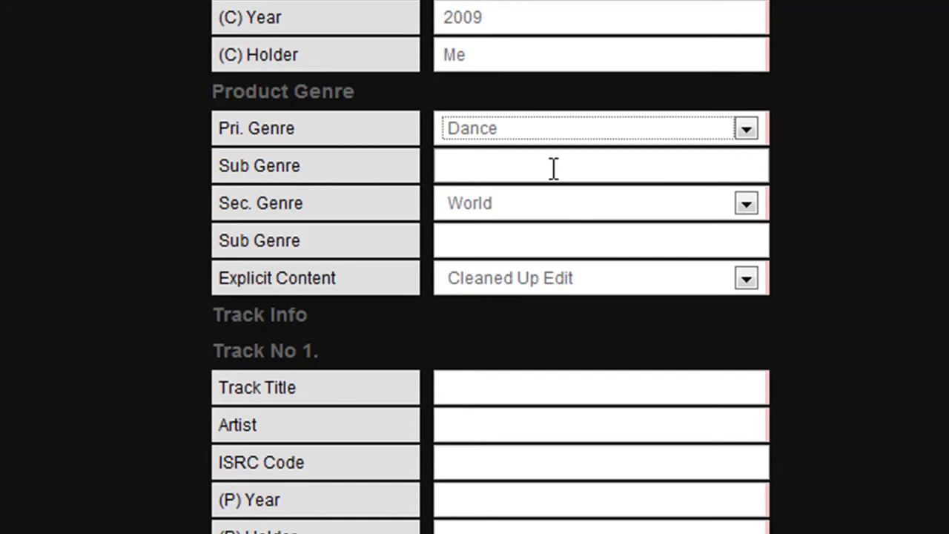
{"action": "mouse_move", "coordinate": [746, 205]}
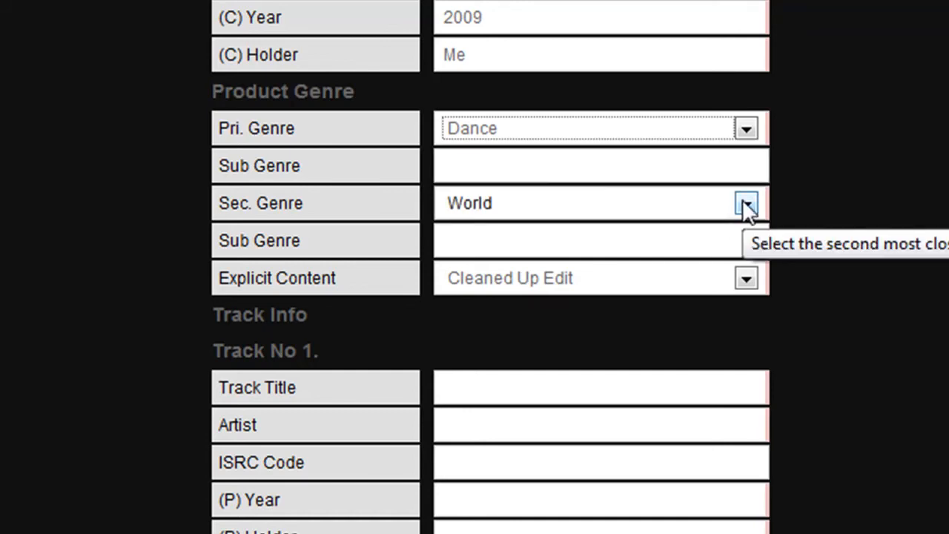
{"action": "left_click", "coordinate": [746, 203]}
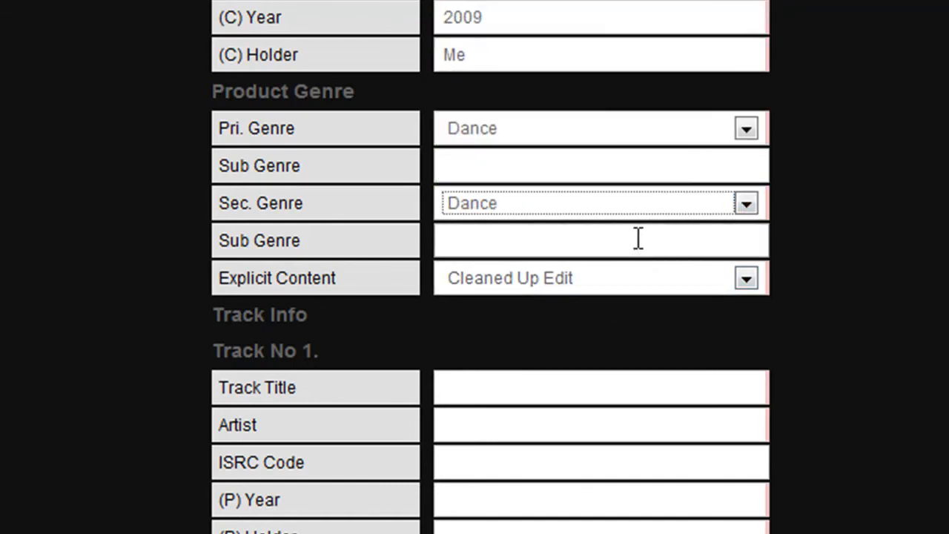
{"action": "mouse_move", "coordinate": [640, 245]}
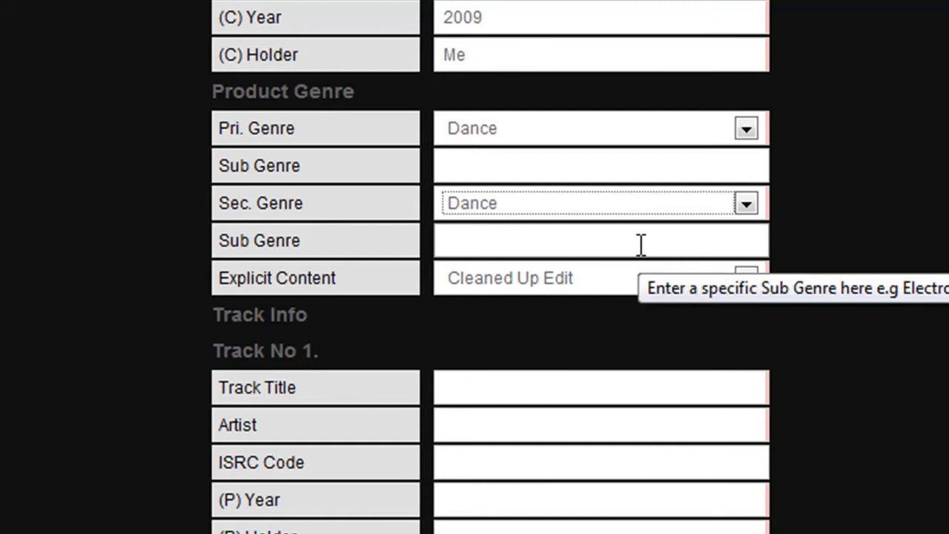
{"action": "mouse_move", "coordinate": [695, 284]}
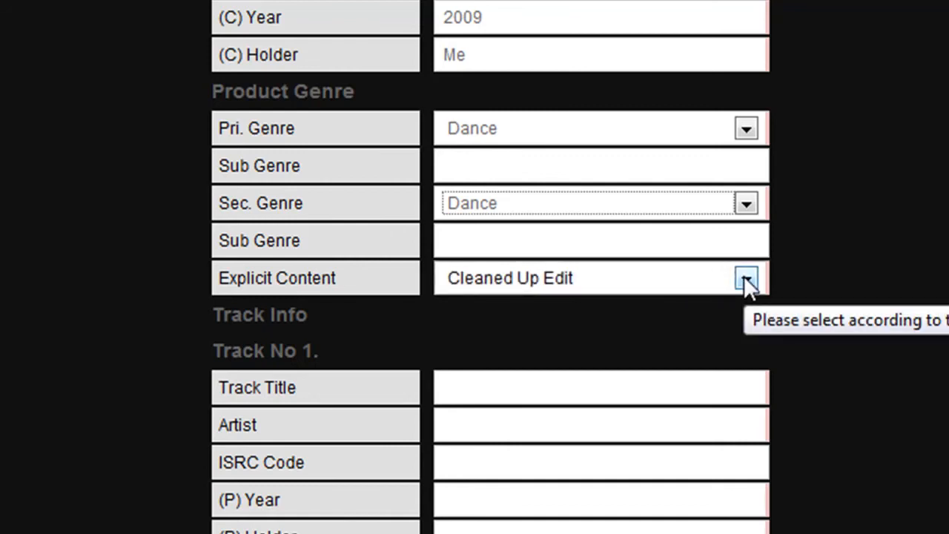
{"action": "left_click", "coordinate": [746, 278]}
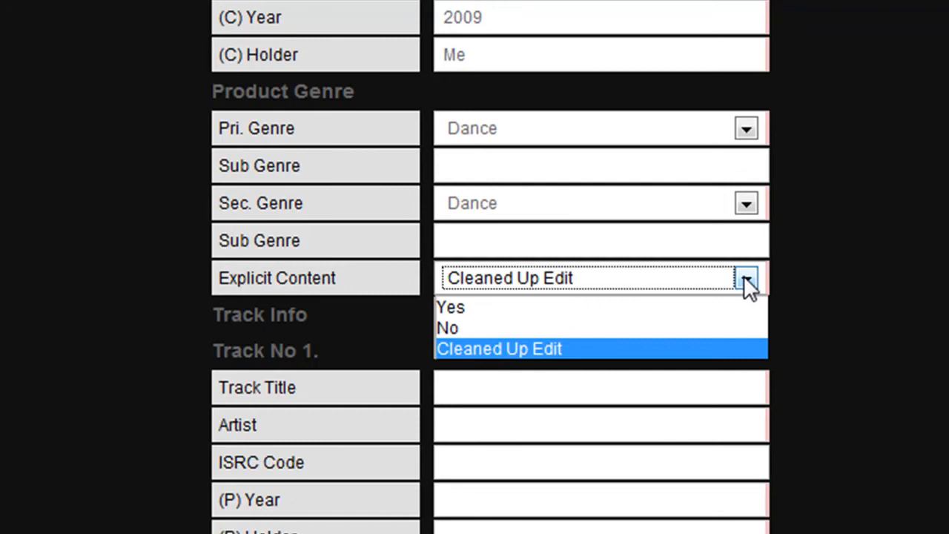
{"action": "mouse_move", "coordinate": [734, 331]}
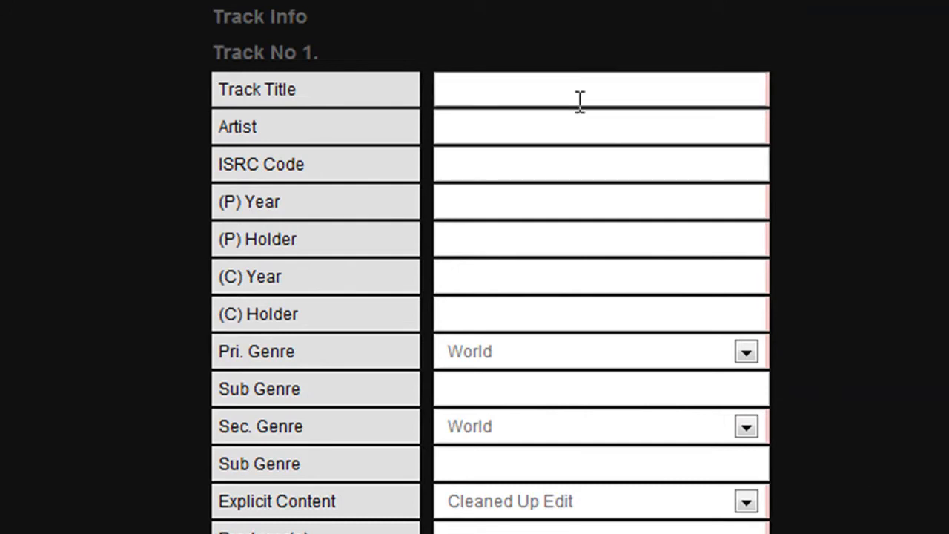
- Fill track 1 with title 'My Track', artist 'Me', years 2009 and holders 'Me'
{"action": "left_click", "coordinate": [542, 89]}
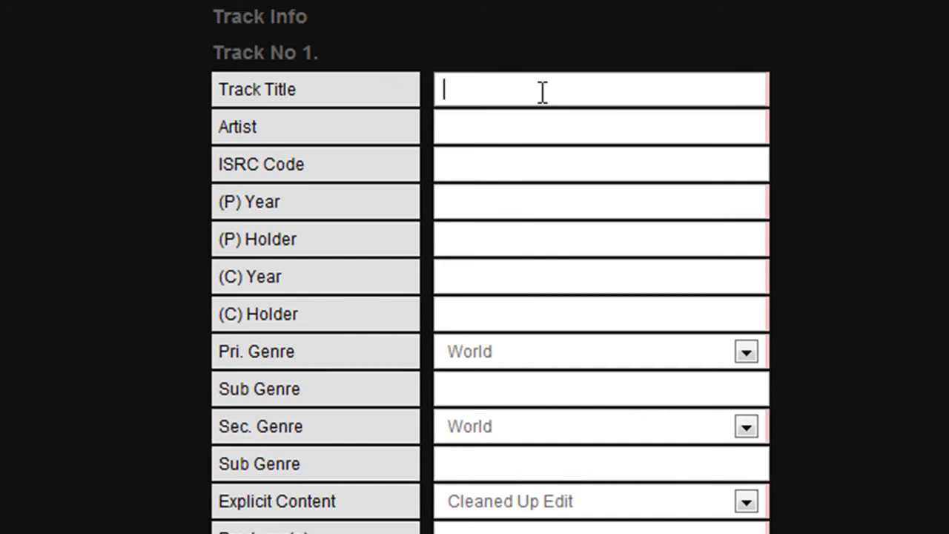
{"action": "type", "text": "My Track"}
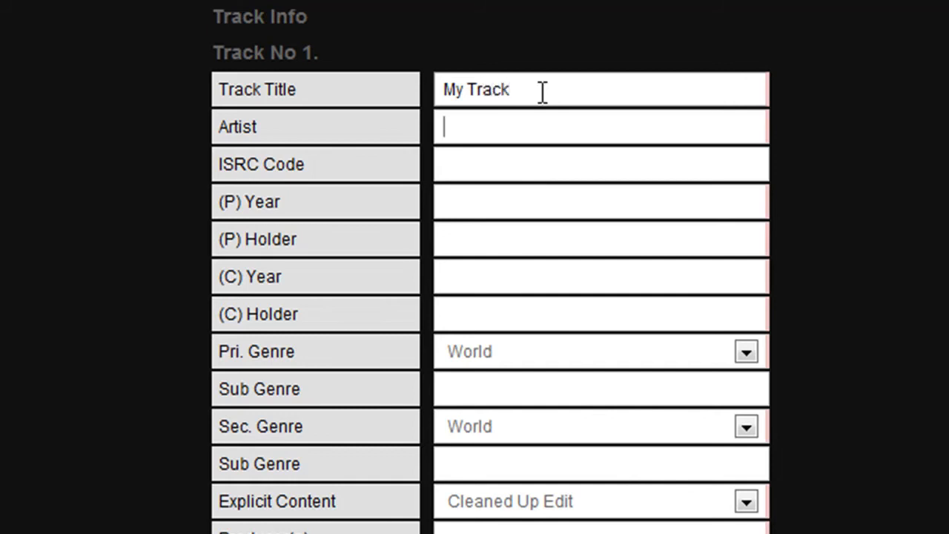
{"action": "type", "text": "Me"}
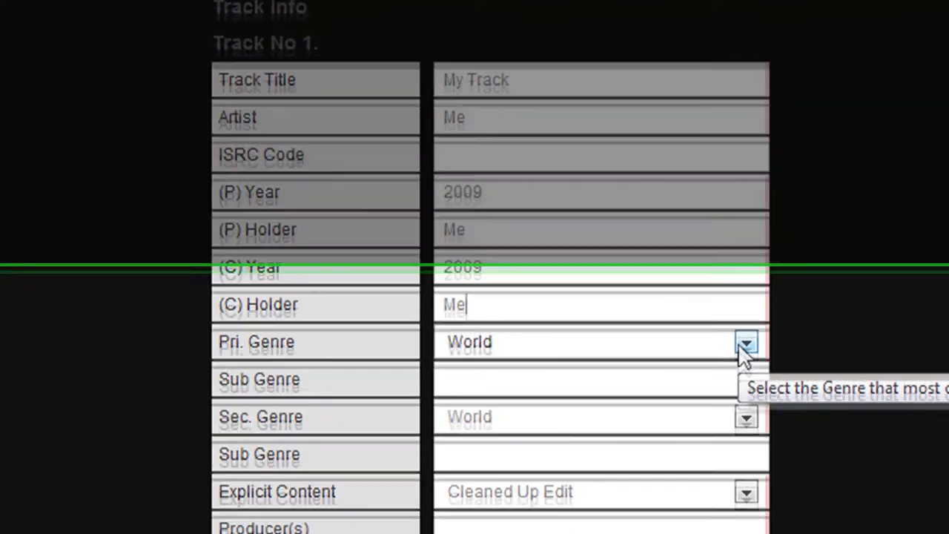
- Choose R&B in track 1's Pri. Genre and Sec. Genre dropdowns
{"action": "scroll", "scroll_direction": "down", "scroll_amount": 3}
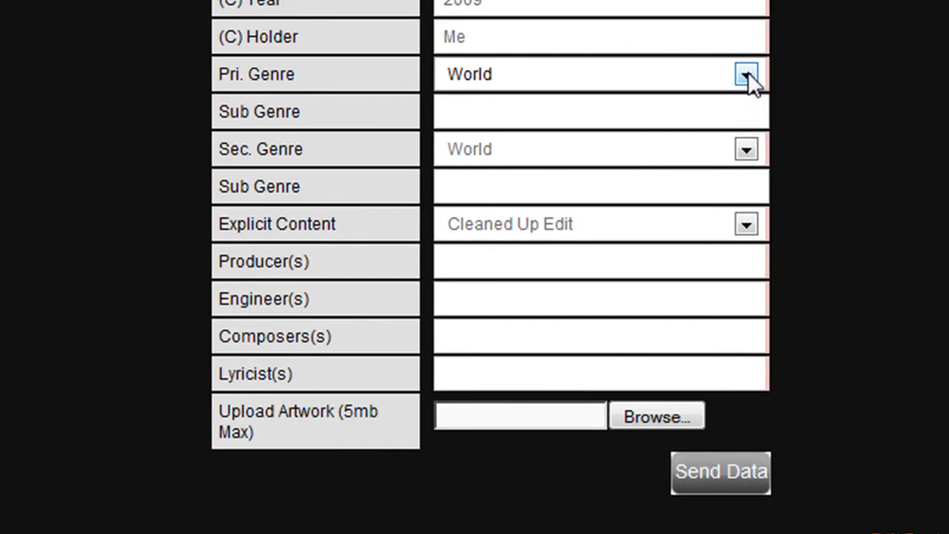
{"action": "left_click", "coordinate": [745, 72]}
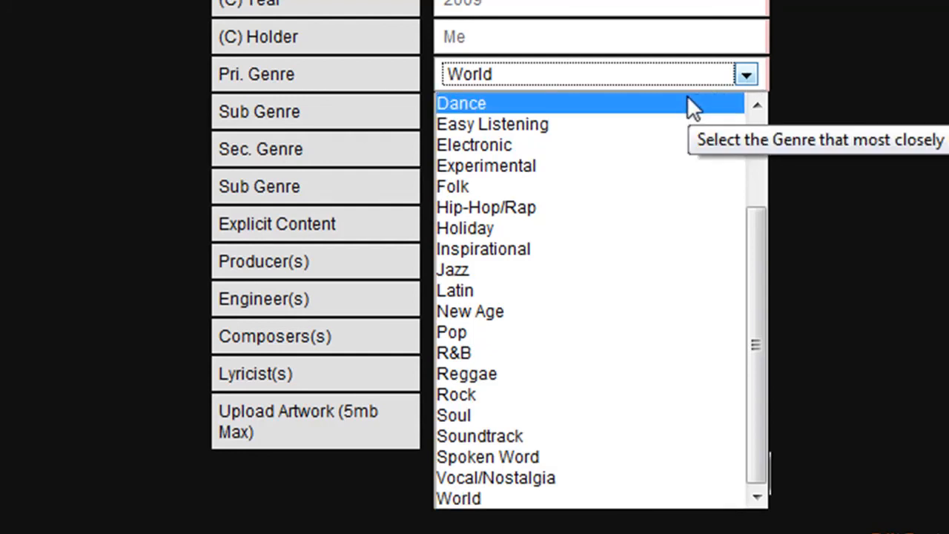
{"action": "mouse_move", "coordinate": [658, 359]}
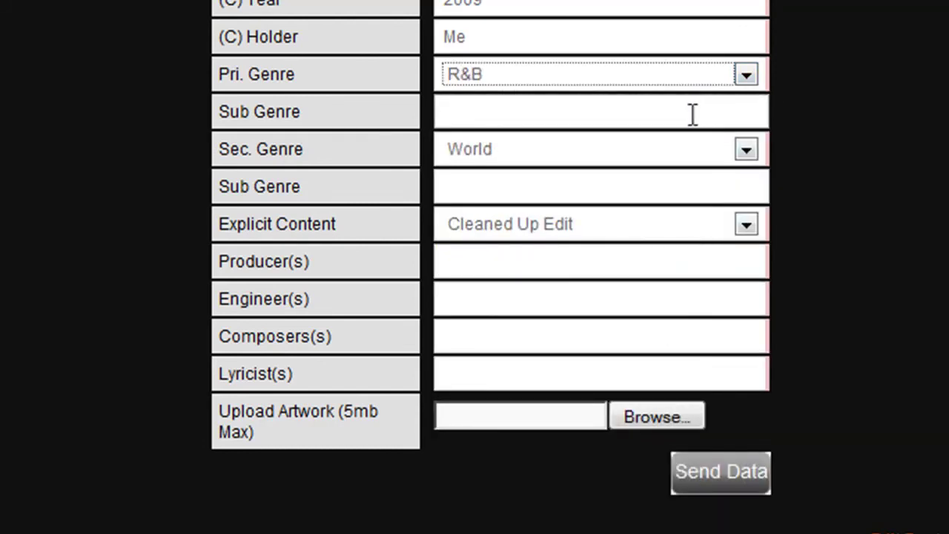
{"action": "left_click", "coordinate": [746, 149]}
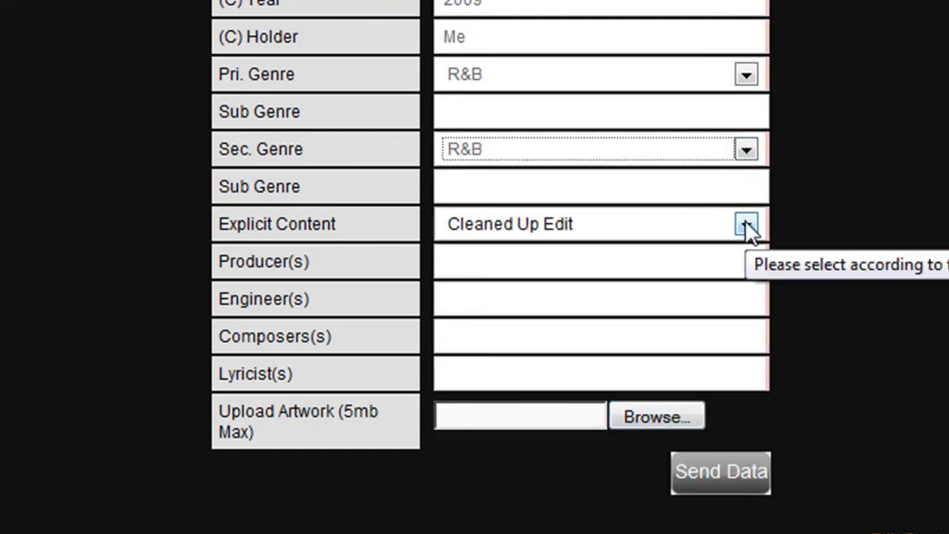
- Set Explicit Content to No and credit ME as producer, engineer, composer and lyricist
{"action": "left_click", "coordinate": [745, 224]}
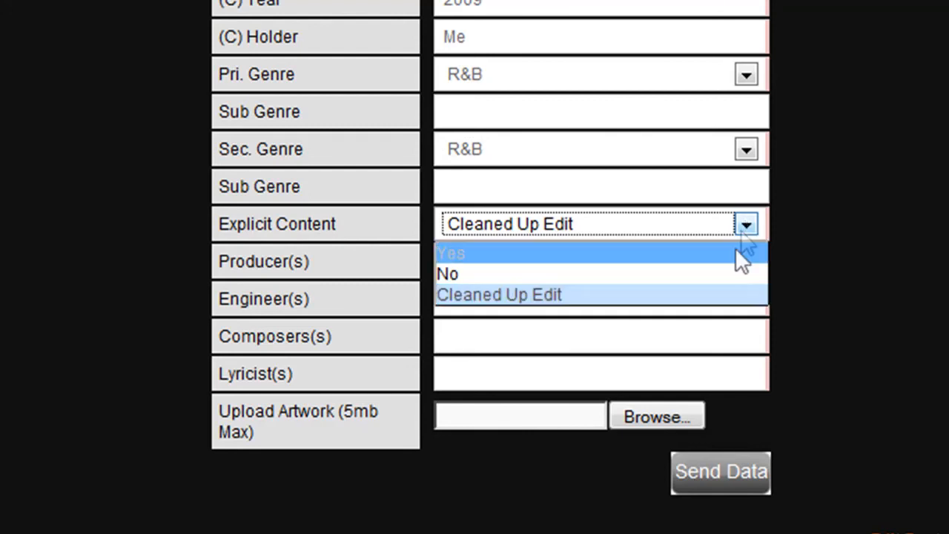
{"action": "left_click", "coordinate": [448, 273]}
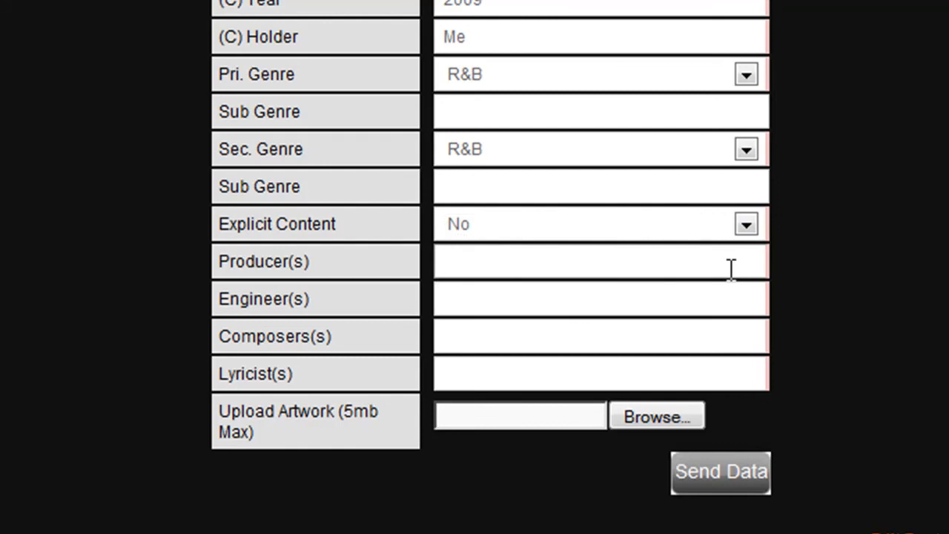
{"action": "mouse_move", "coordinate": [696, 338]}
{"action": "type", "text": "ME"}
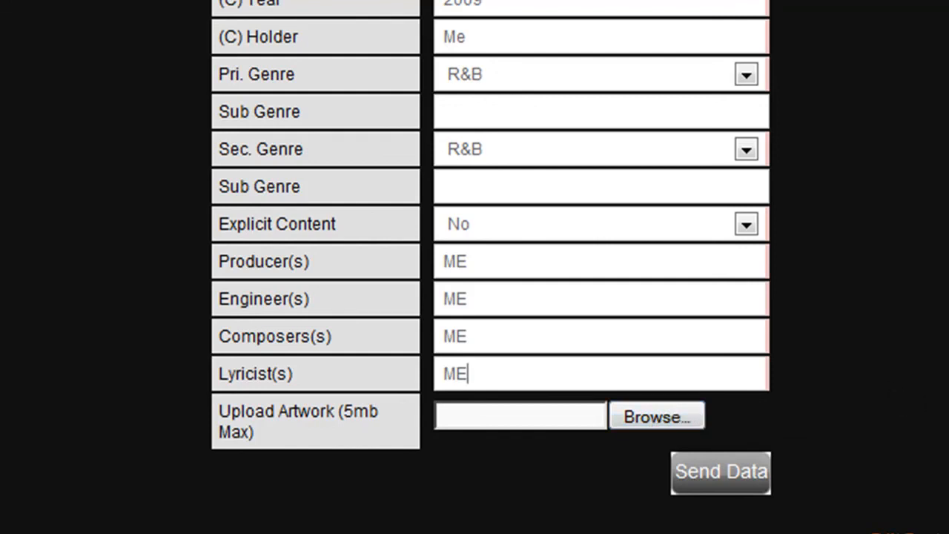
{"action": "mouse_move", "coordinate": [917, 295]}
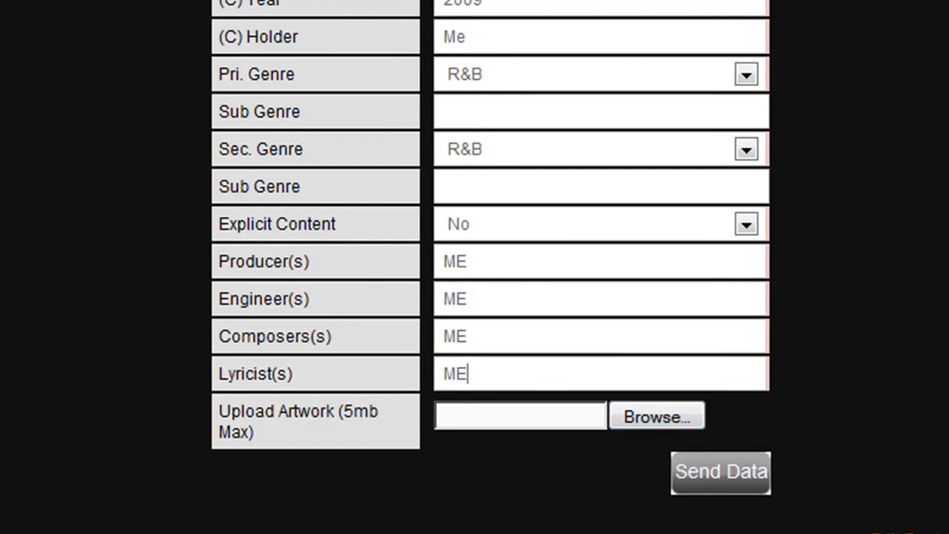
- Upload echelon.jpg as the release artwork image
{"action": "left_click", "coordinate": [655, 415]}
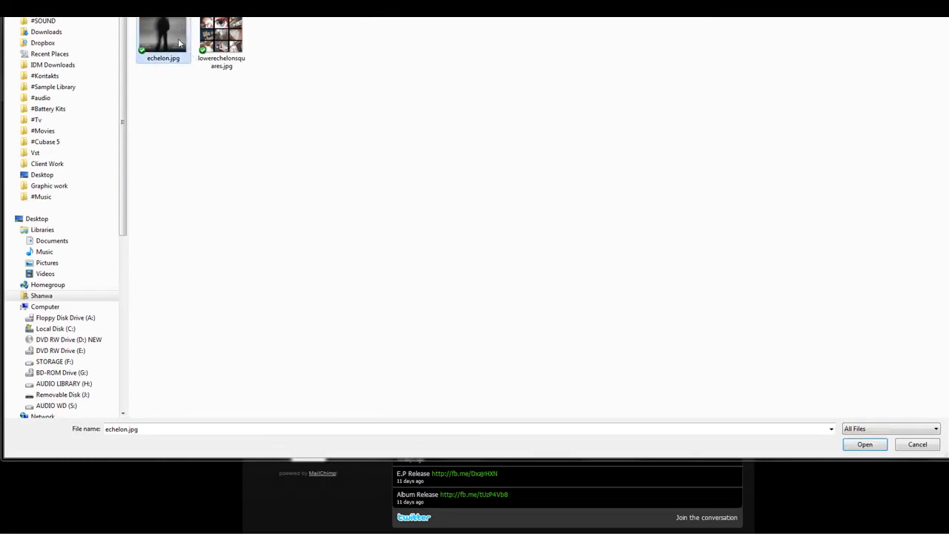
{"action": "left_click", "coordinate": [868, 444]}
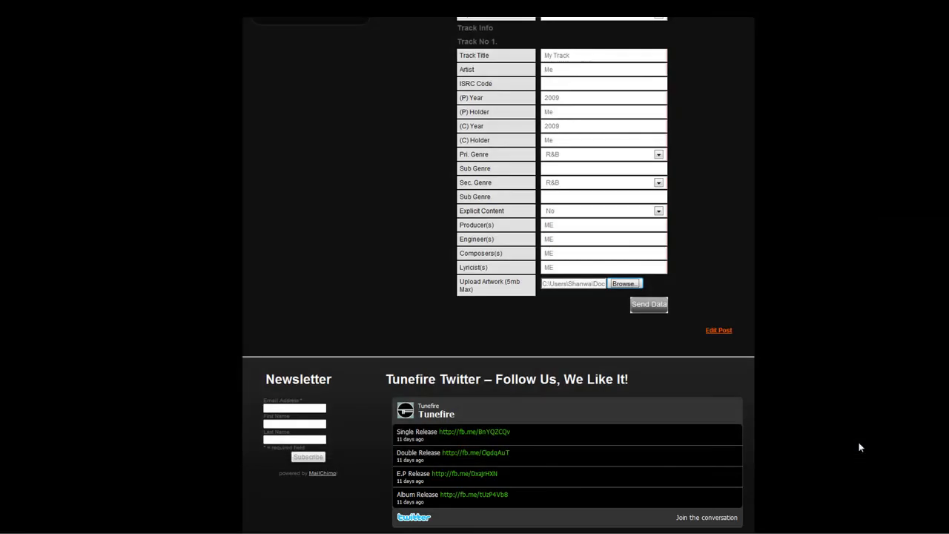
{"action": "mouse_move", "coordinate": [639, 311]}
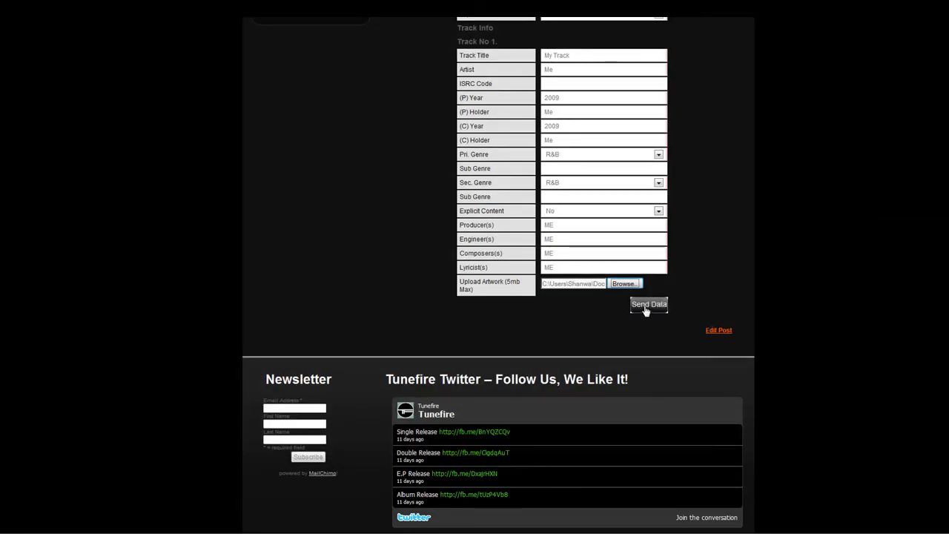
- Send the release data to reach the Upload Successful page
{"action": "left_click", "coordinate": [649, 305]}
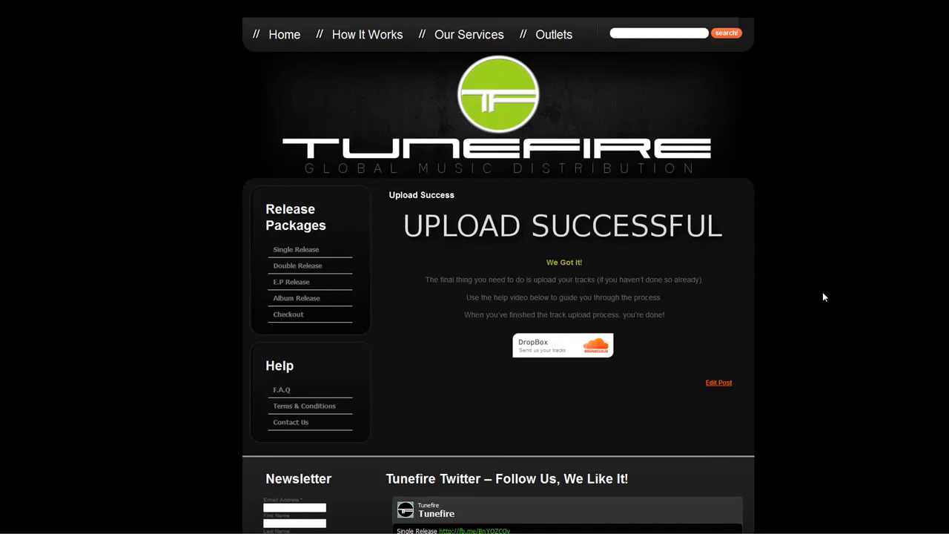
{"action": "mouse_move", "coordinate": [802, 320]}
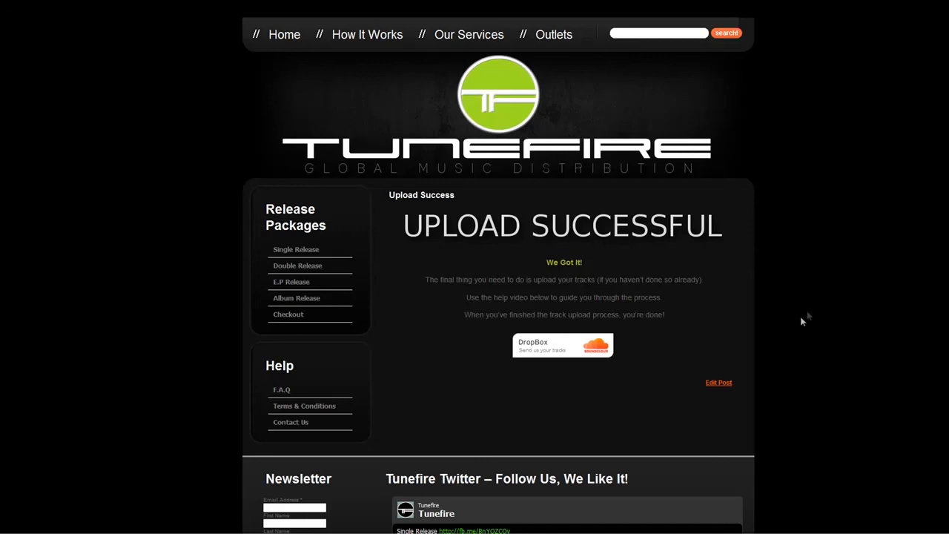